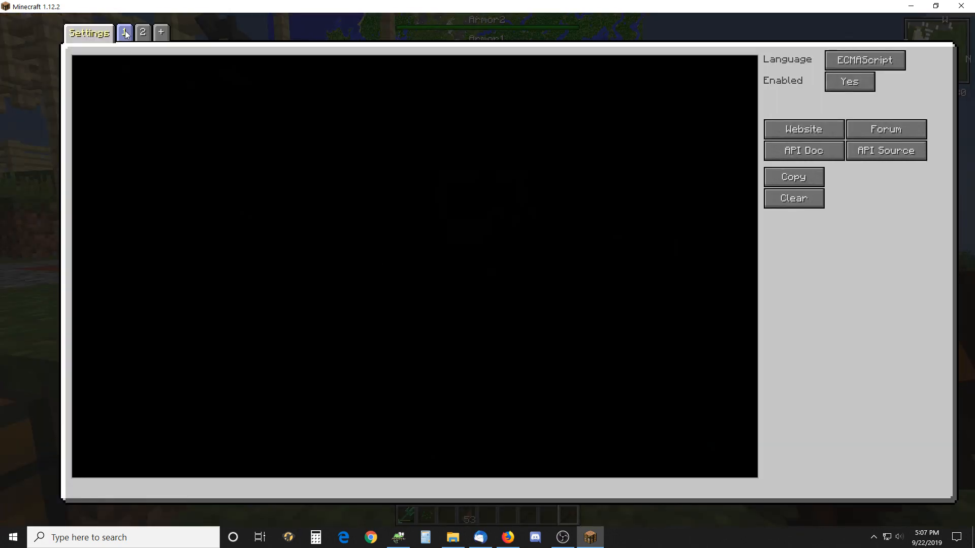
- Bring up the NPC's first script containing the init event with the stored once flag
{"action": "left_click", "coordinate": [123, 32]}
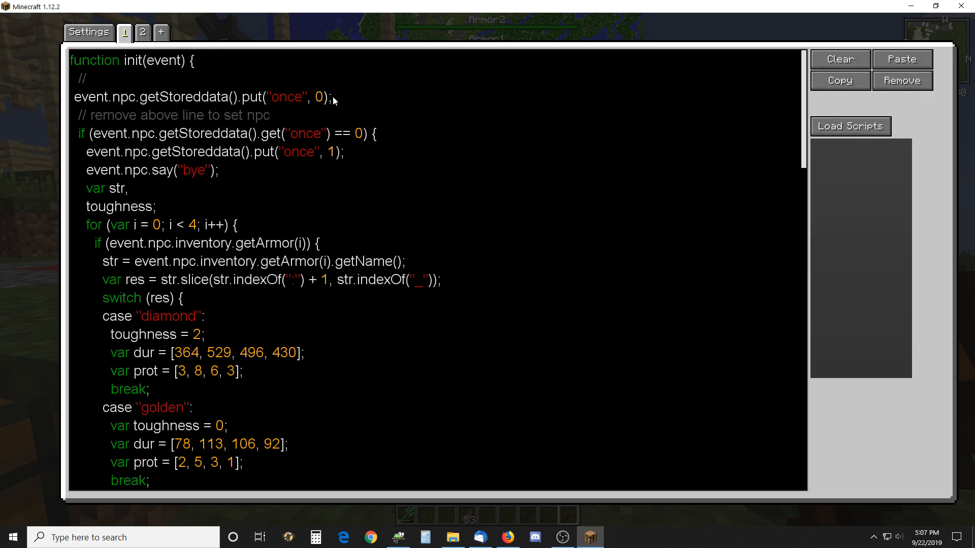
{"action": "mouse_move", "coordinate": [433, 153]}
{"action": "type", "text": "//"}
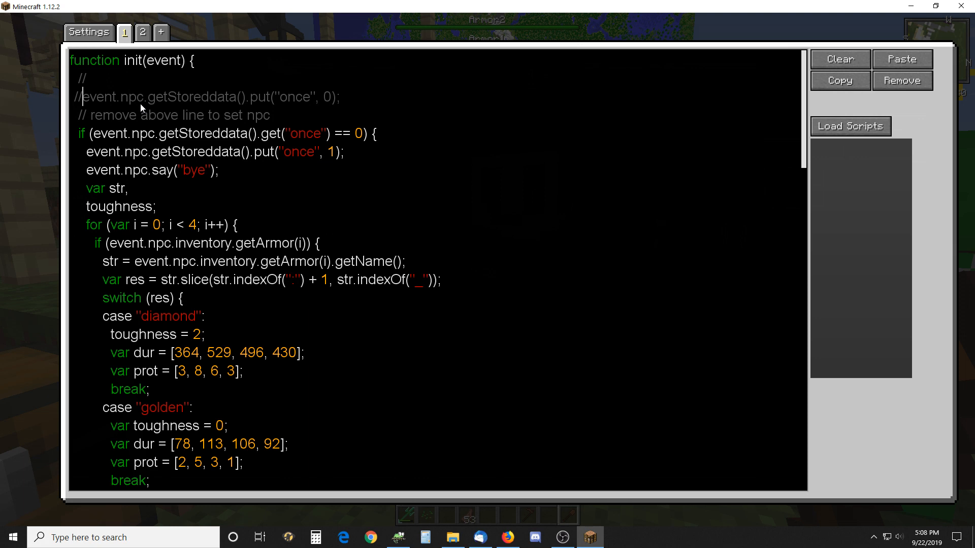
{"action": "mouse_move", "coordinate": [805, 138]}
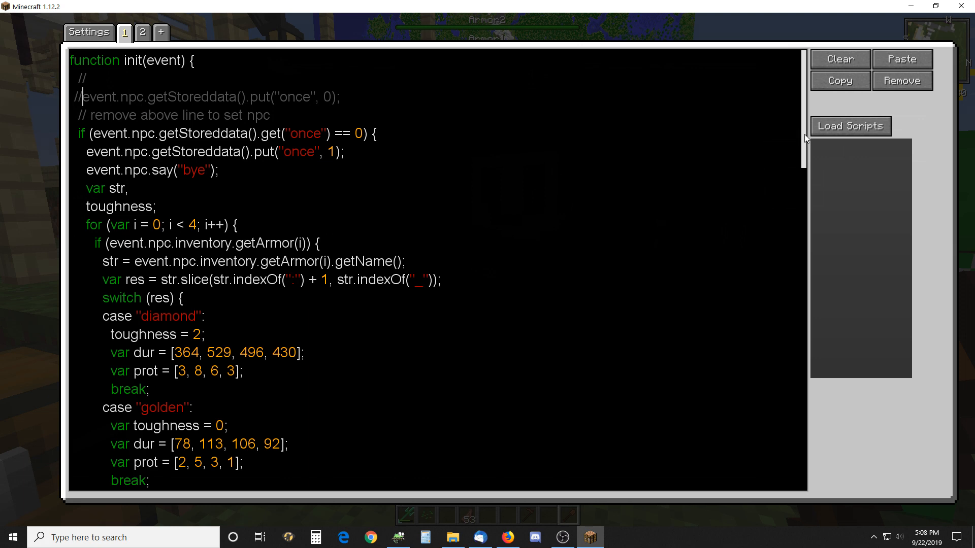
{"action": "scroll", "scroll_direction": "down", "scroll_amount": 3}
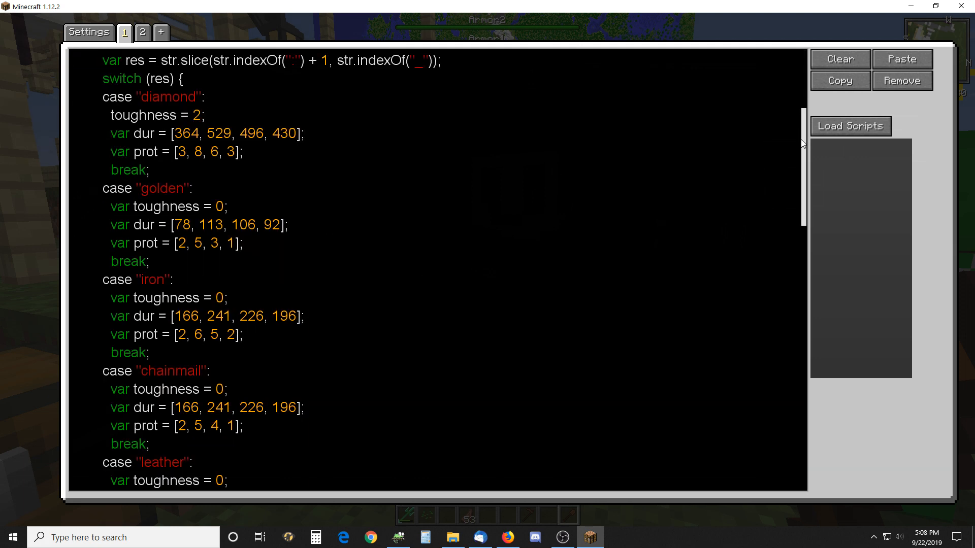
{"action": "scroll", "scroll_direction": "down", "scroll_amount": 3}
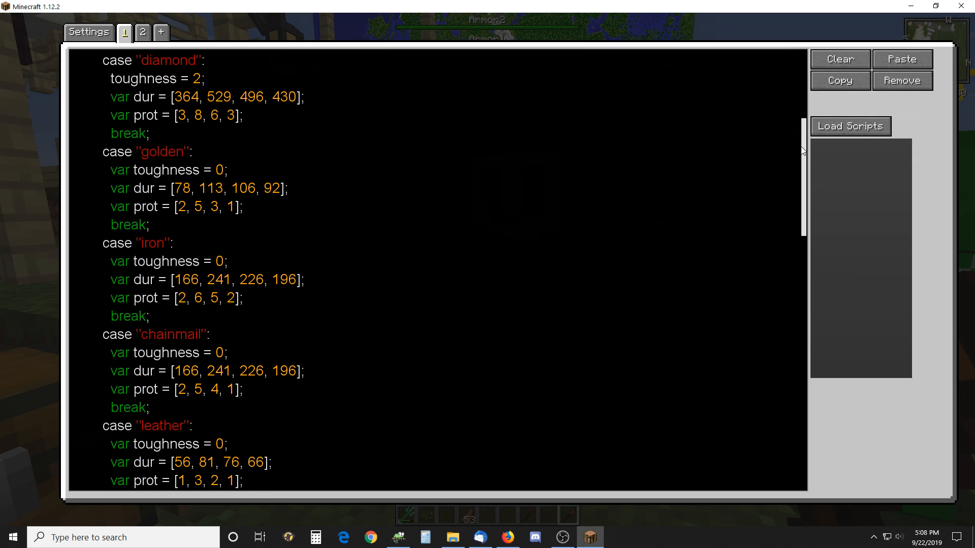
{"action": "mouse_move", "coordinate": [229, 250]}
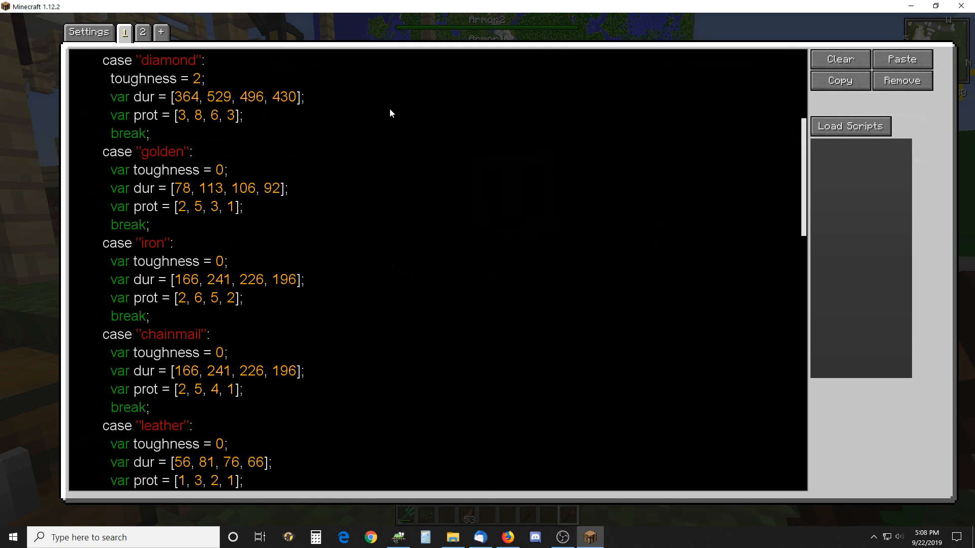
{"action": "mouse_move", "coordinate": [168, 104]}
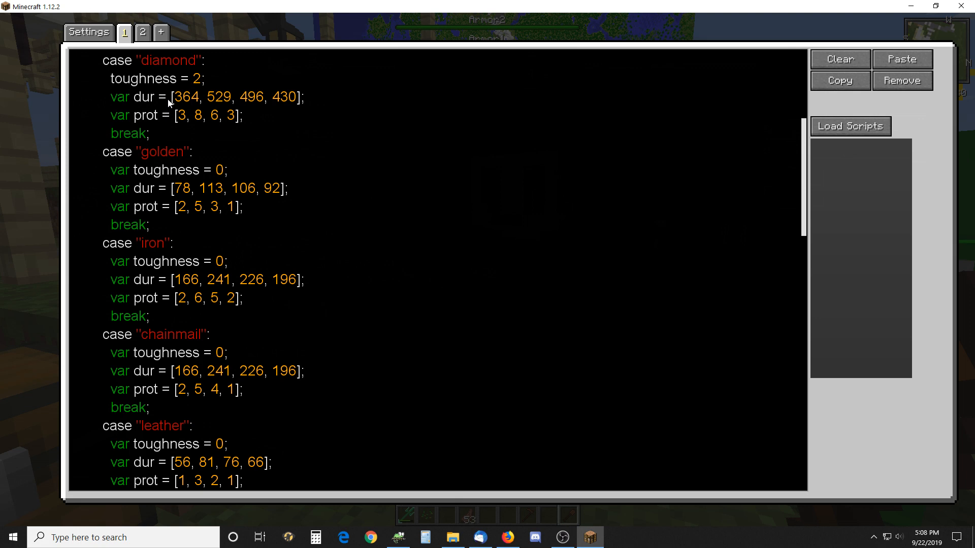
{"action": "mouse_move", "coordinate": [195, 82]}
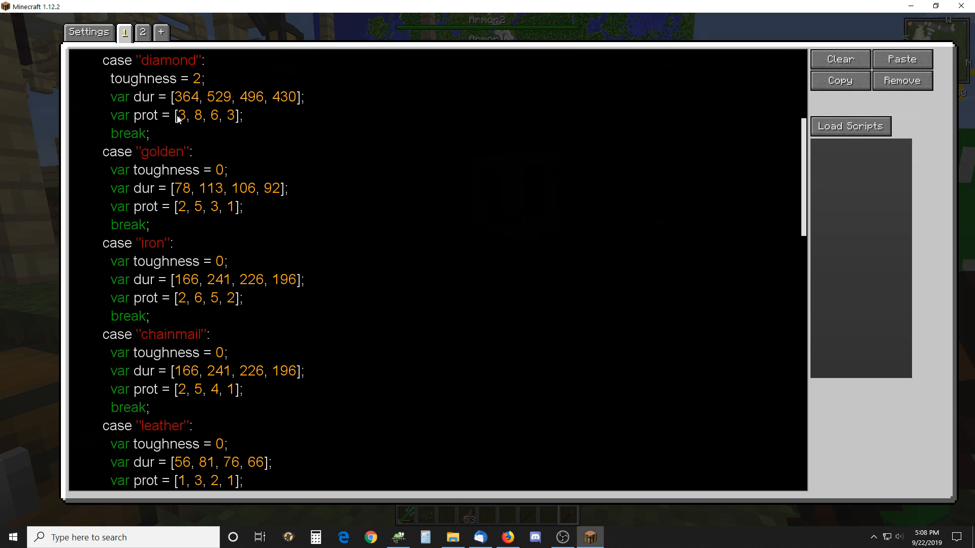
{"action": "mouse_move", "coordinate": [273, 198]}
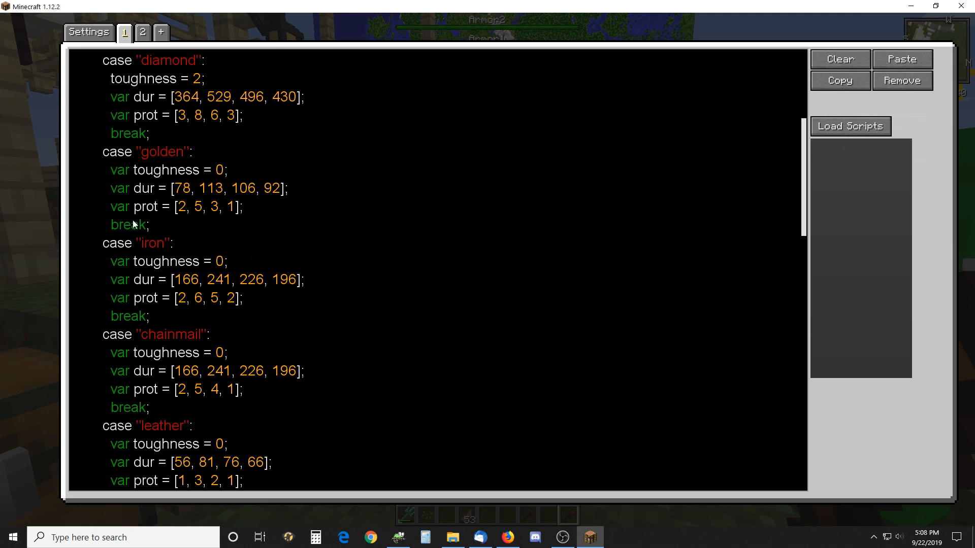
{"action": "mouse_move", "coordinate": [816, 268]}
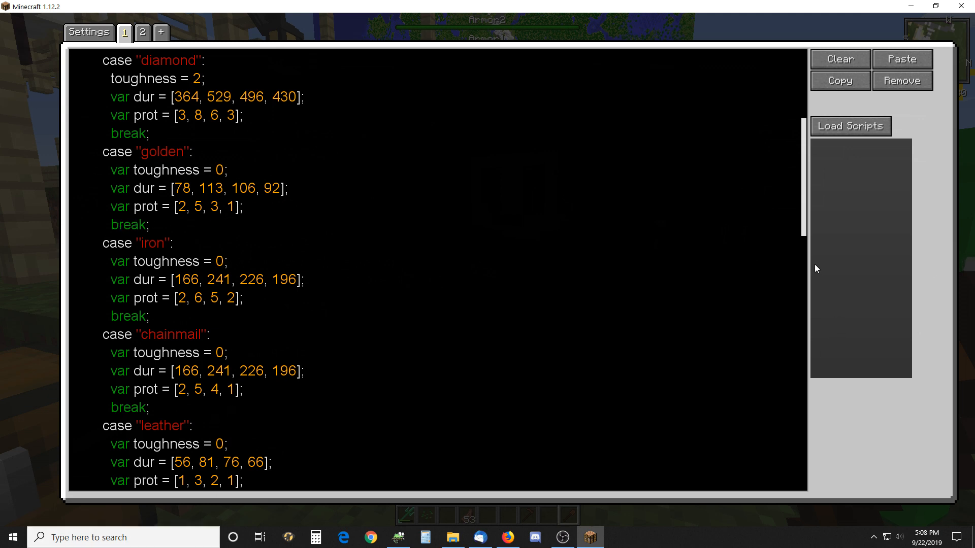
{"action": "mouse_move", "coordinate": [804, 233]}
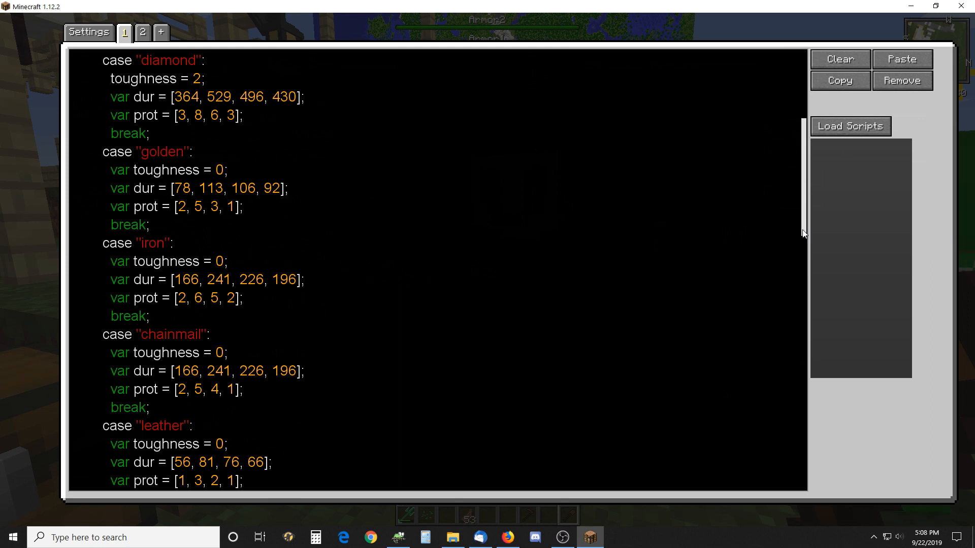
{"action": "scroll", "scroll_direction": "down", "scroll_amount": 3}
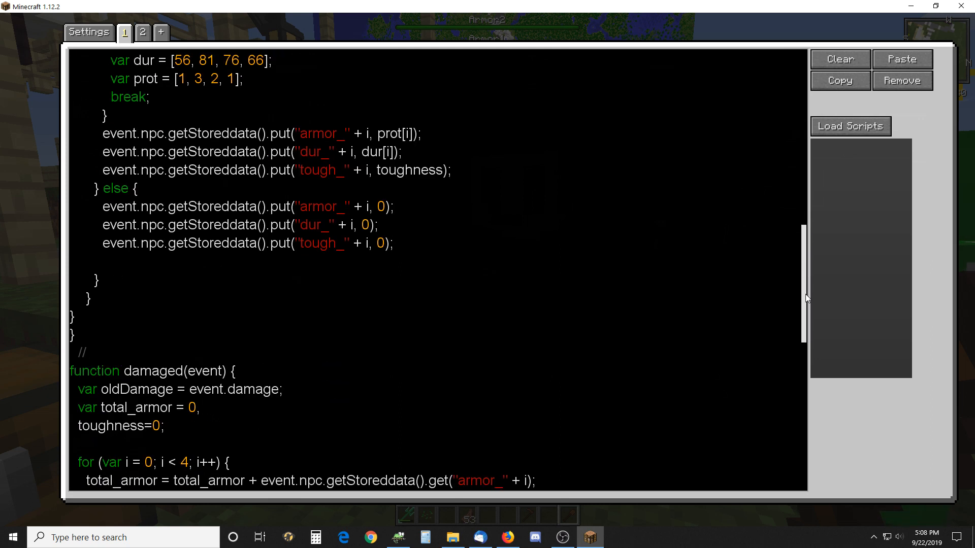
{"action": "scroll", "scroll_direction": "down", "scroll_amount": 3}
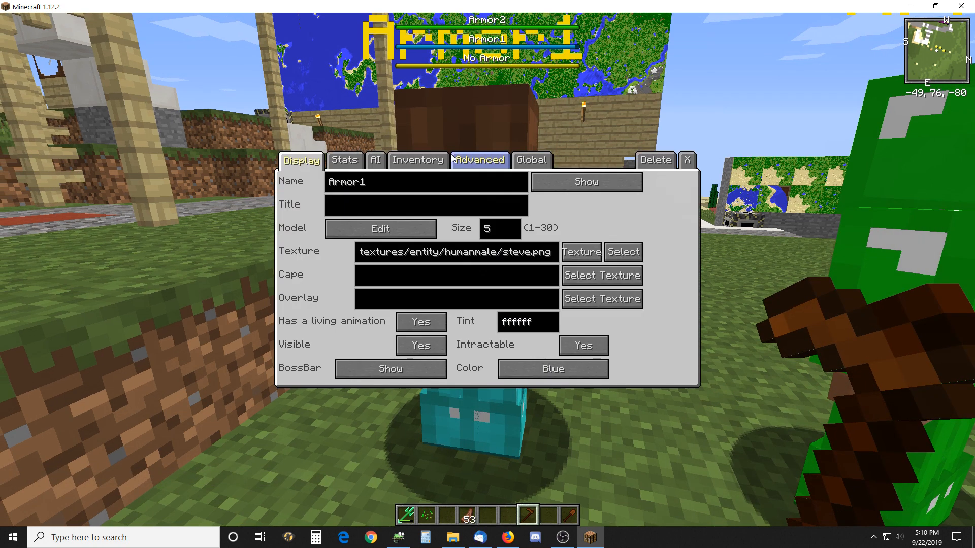
- View Armor1's equipped armor in the Inventory tab, then leave the NPC editor
{"action": "left_click", "coordinate": [417, 159]}
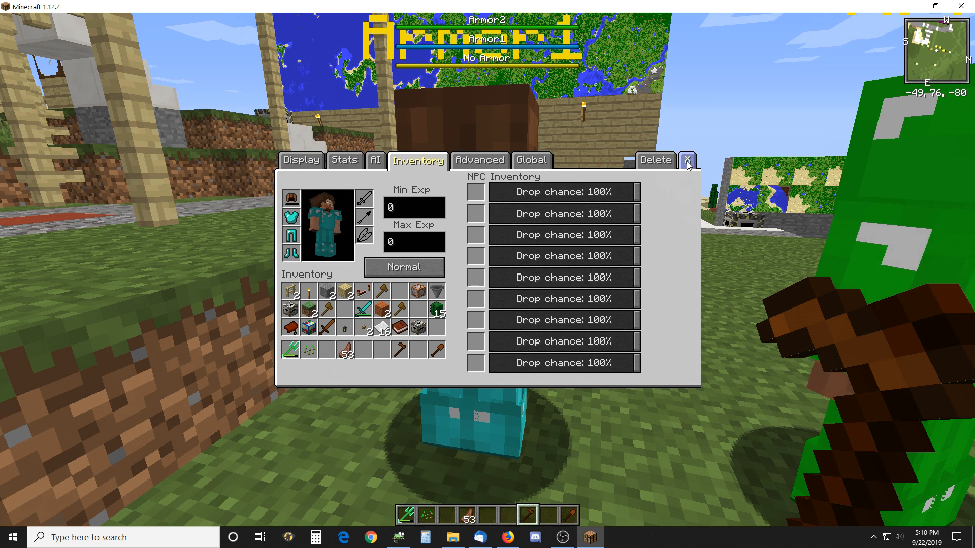
{"action": "left_click", "coordinate": [686, 159]}
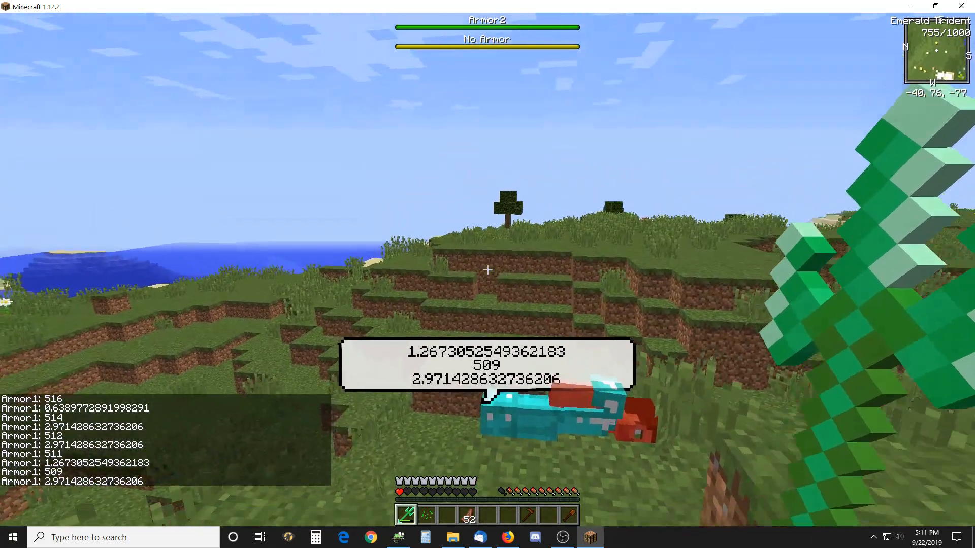
- Bring up chat to read Armor1's logged armor durability and damage values
{"action": "key", "text": "e"}
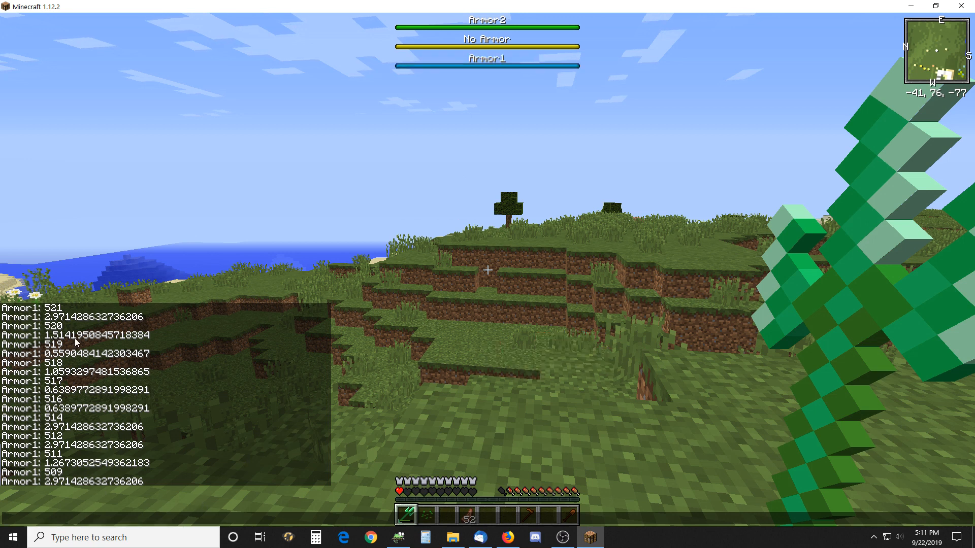
{"action": "mouse_move", "coordinate": [257, 447]}
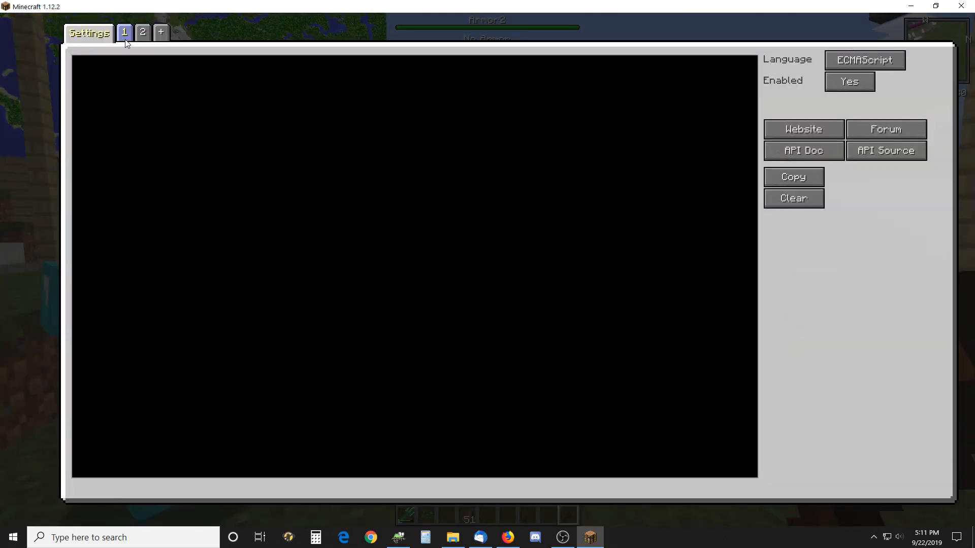
{"action": "left_click", "coordinate": [142, 32]}
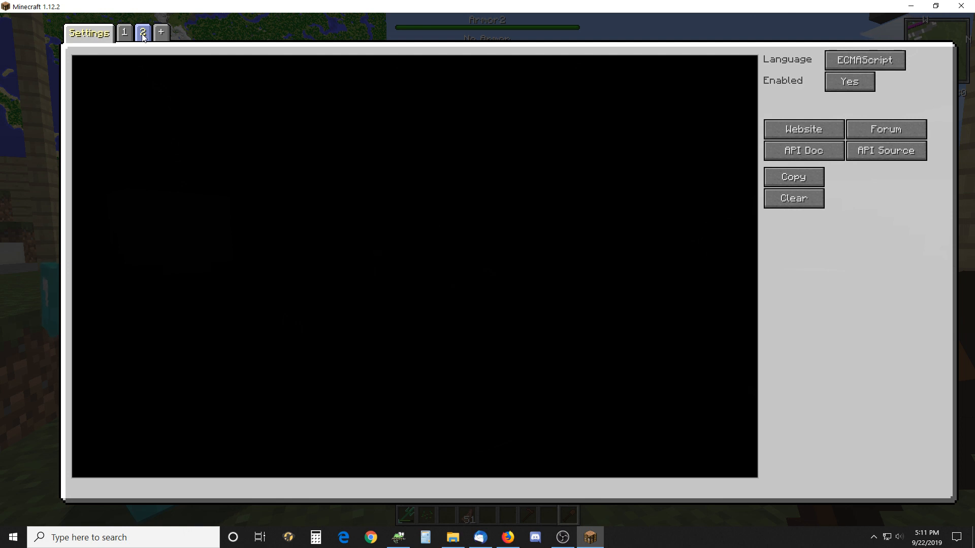
{"action": "left_click", "coordinate": [143, 32]}
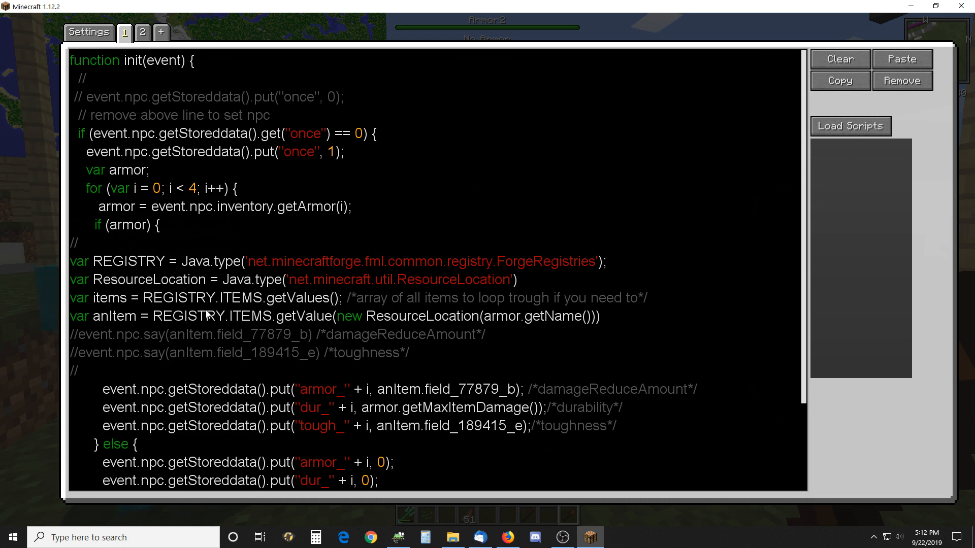
{"action": "mouse_move", "coordinate": [622, 428]}
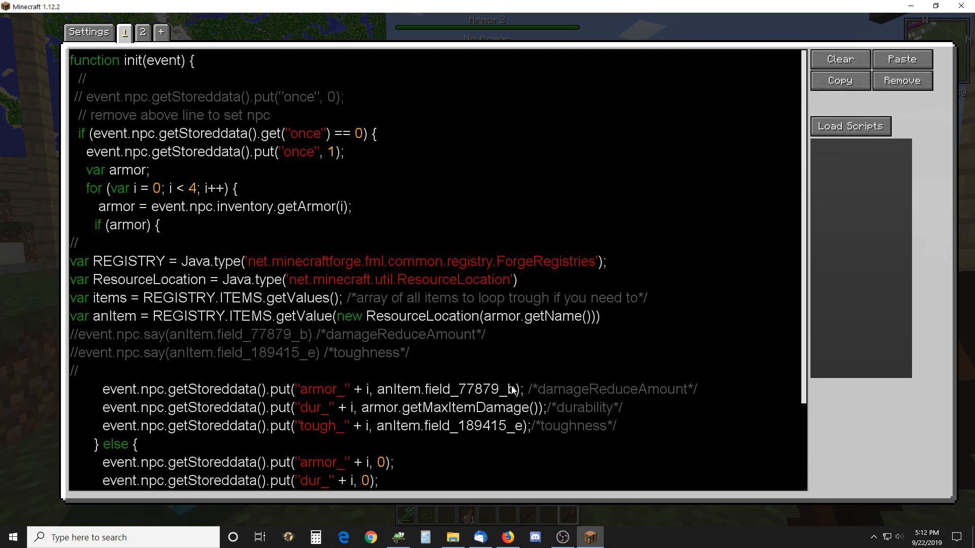
{"action": "mouse_move", "coordinate": [496, 413]}
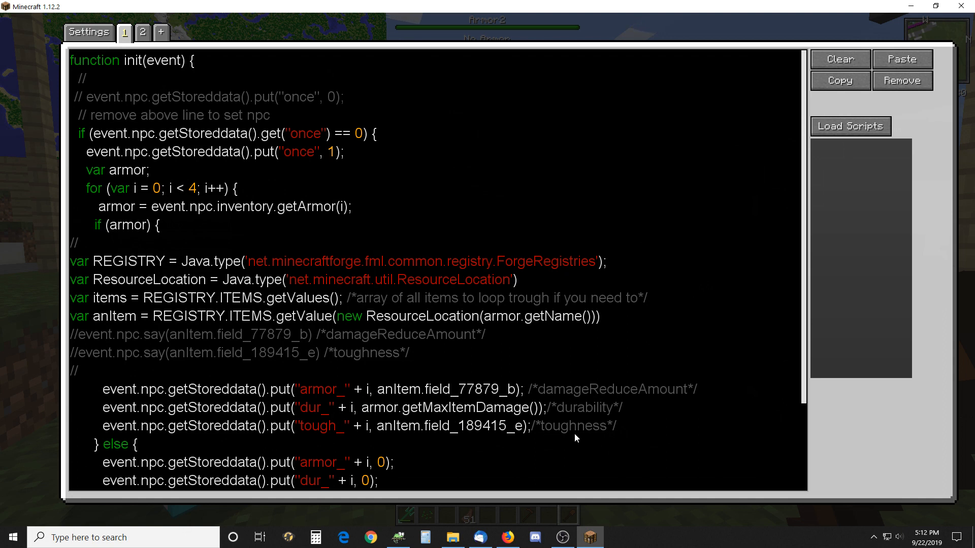
{"action": "mouse_move", "coordinate": [435, 425]}
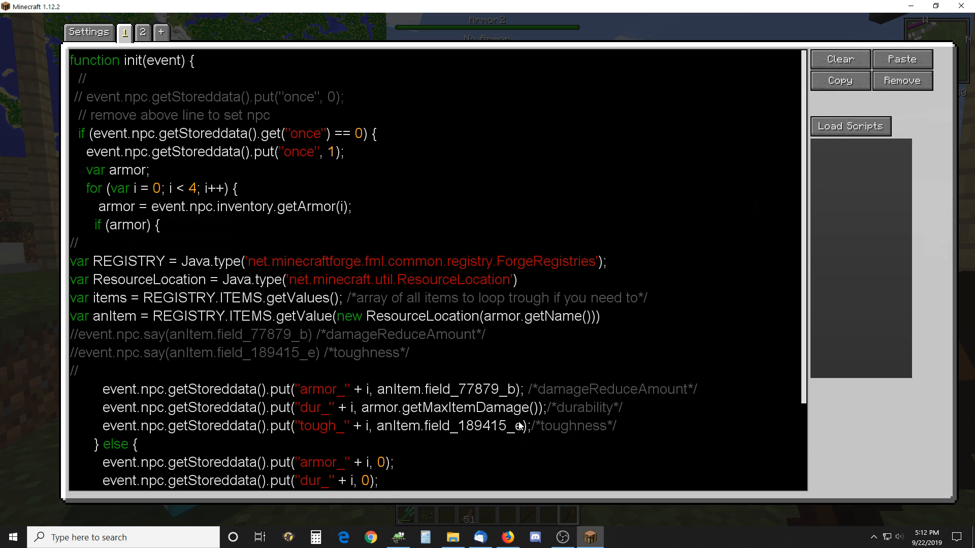
{"action": "mouse_move", "coordinate": [574, 419]}
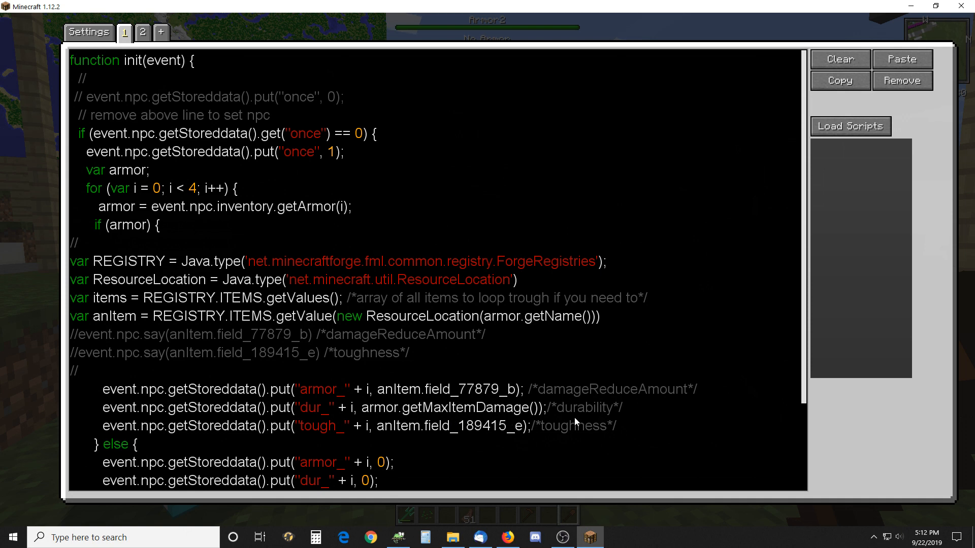
{"action": "mouse_move", "coordinate": [547, 411]}
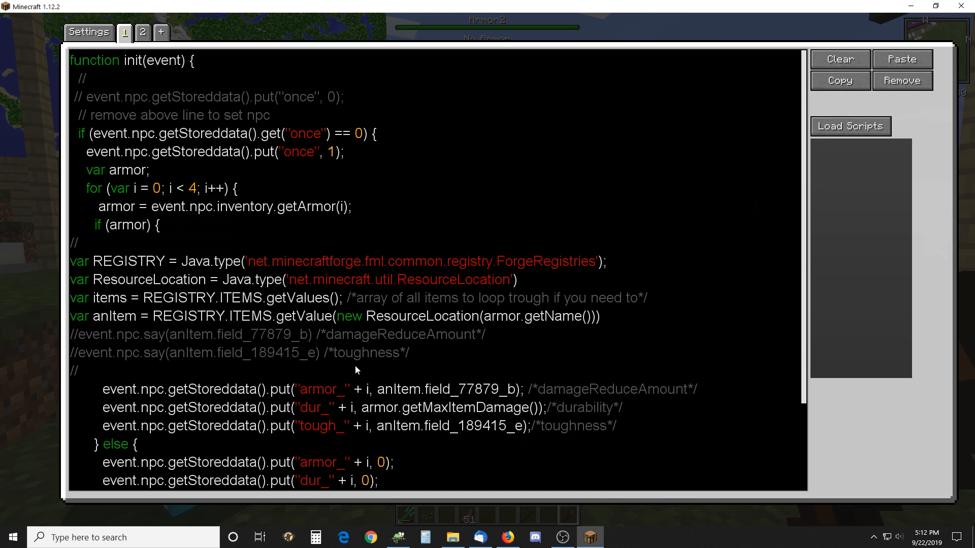
{"action": "scroll", "scroll_direction": "down", "scroll_amount": 3}
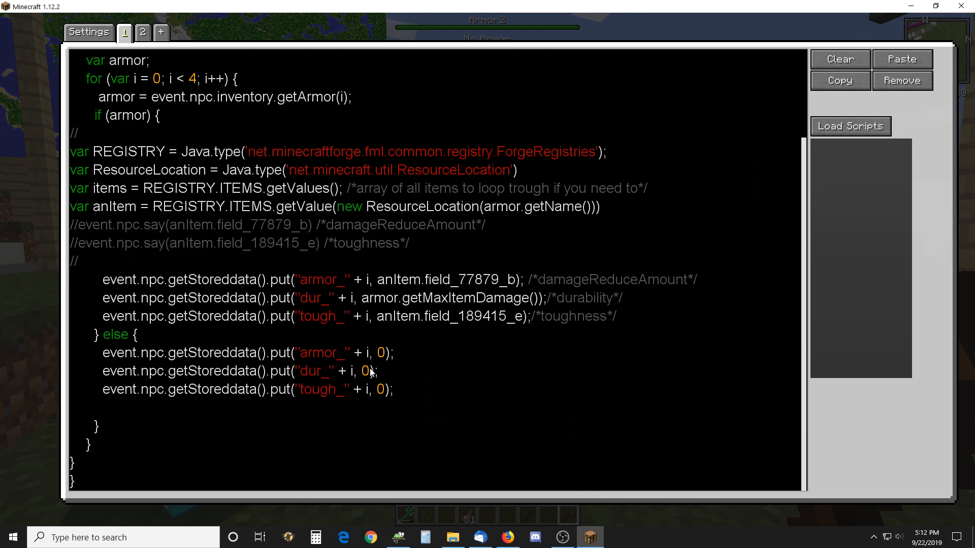
{"action": "mouse_move", "coordinate": [476, 329]}
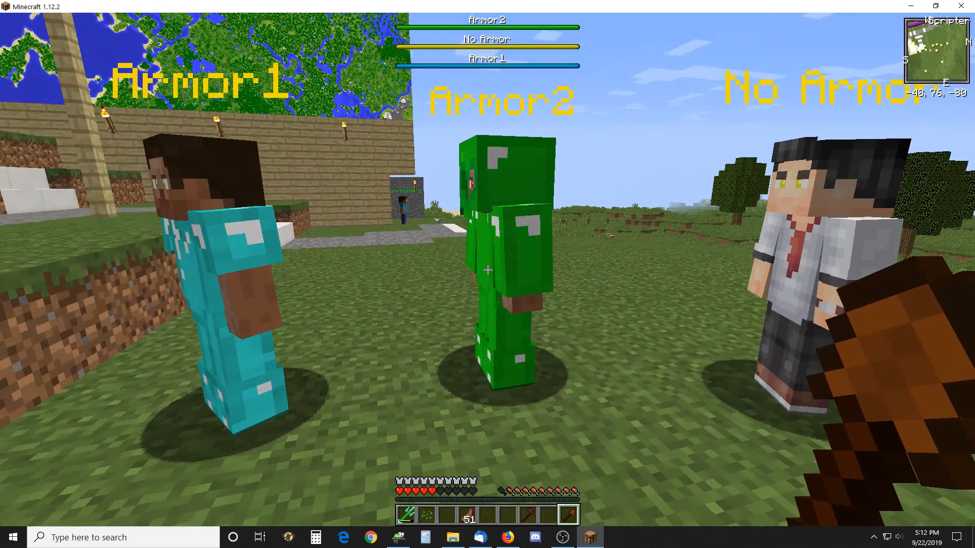
{"action": "mouse_move", "coordinate": [487, 270]}
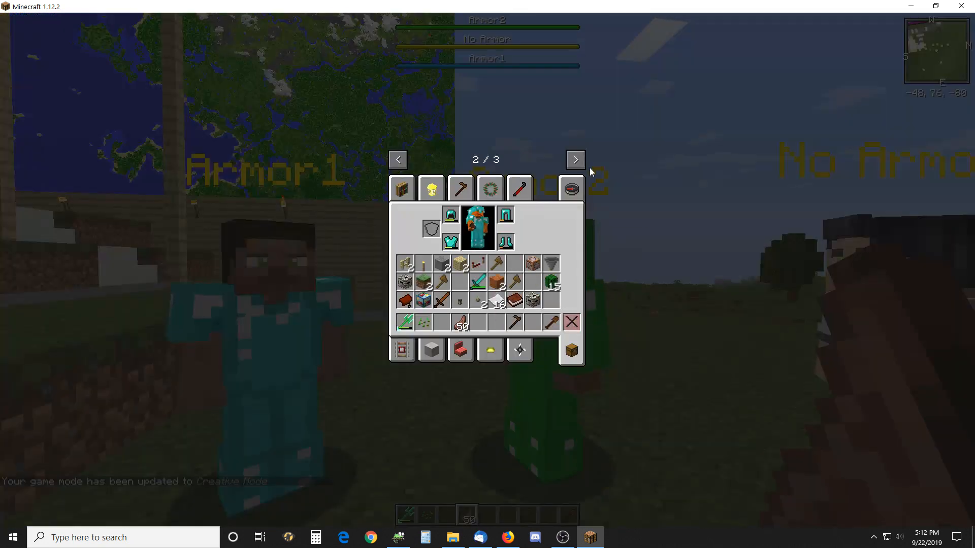
- Advance the creative inventory to the VariedCommodities Armors page
{"action": "left_click", "coordinate": [574, 159]}
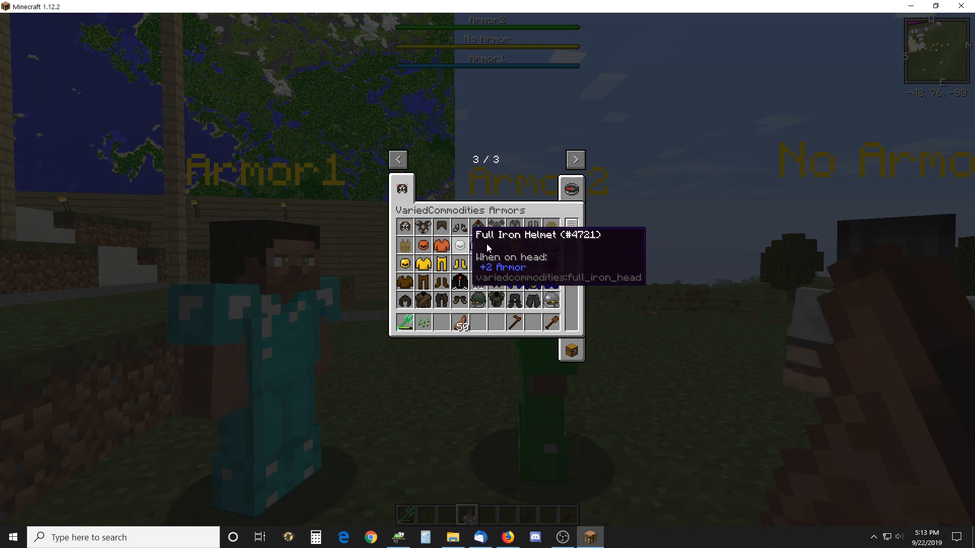
{"action": "mouse_move", "coordinate": [533, 246]}
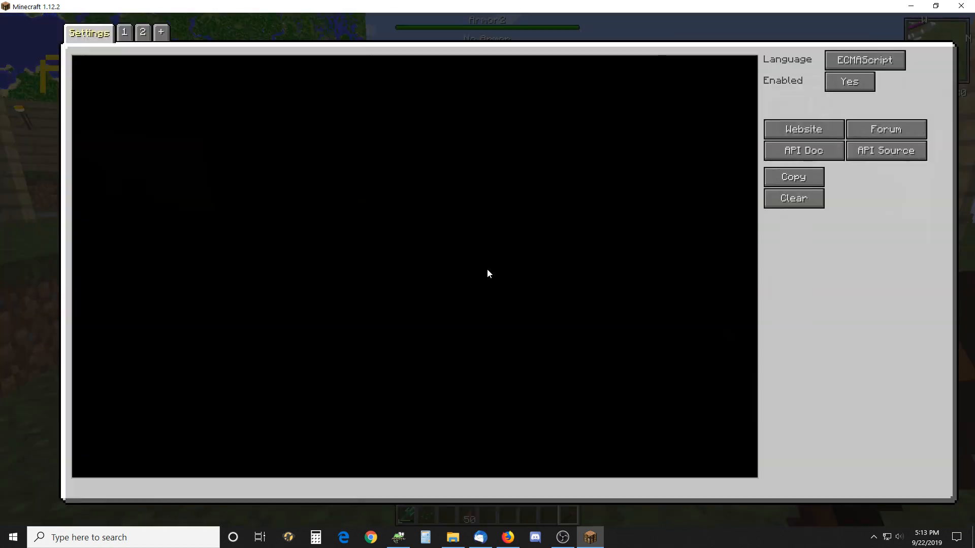
- Glance at the damaged(event) script, then show the init(event) script storing armor values
{"action": "left_click", "coordinate": [124, 32]}
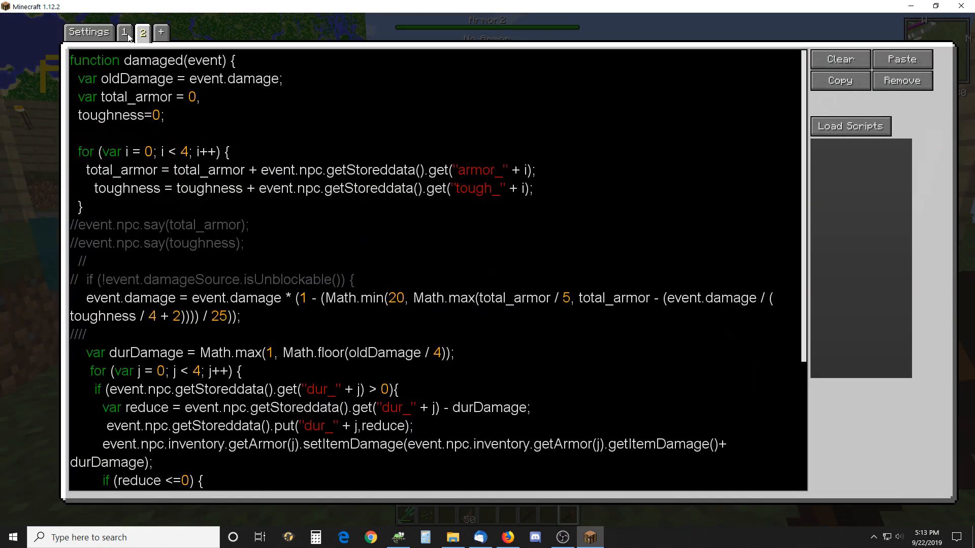
{"action": "left_click", "coordinate": [124, 32]}
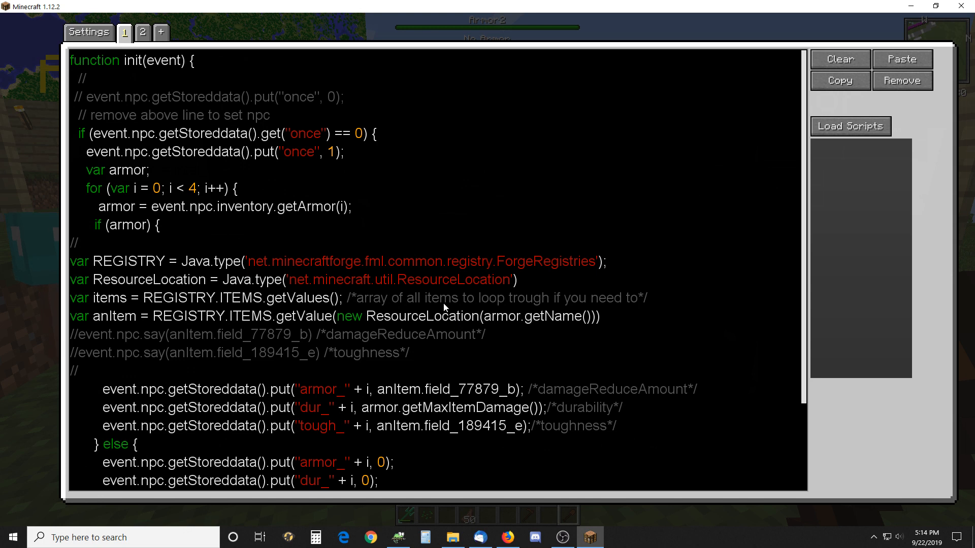
{"action": "scroll", "scroll_direction": "down", "scroll_amount": 3}
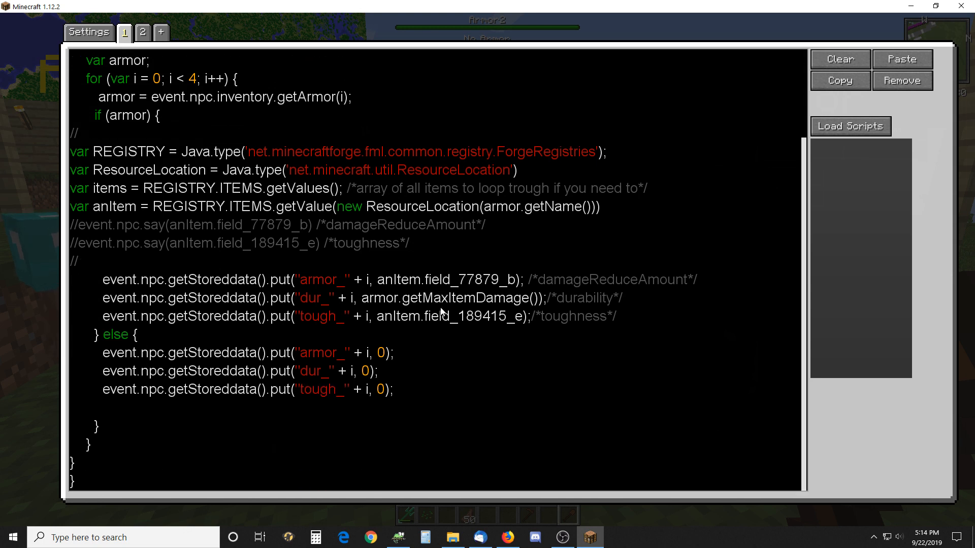
{"action": "mouse_move", "coordinate": [457, 342]}
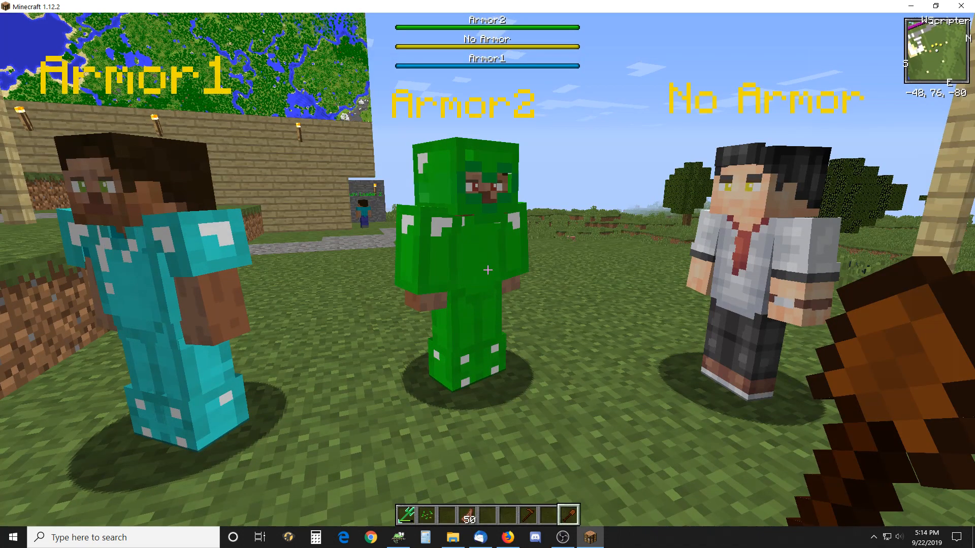
{"action": "mouse_move", "coordinate": [487, 270]}
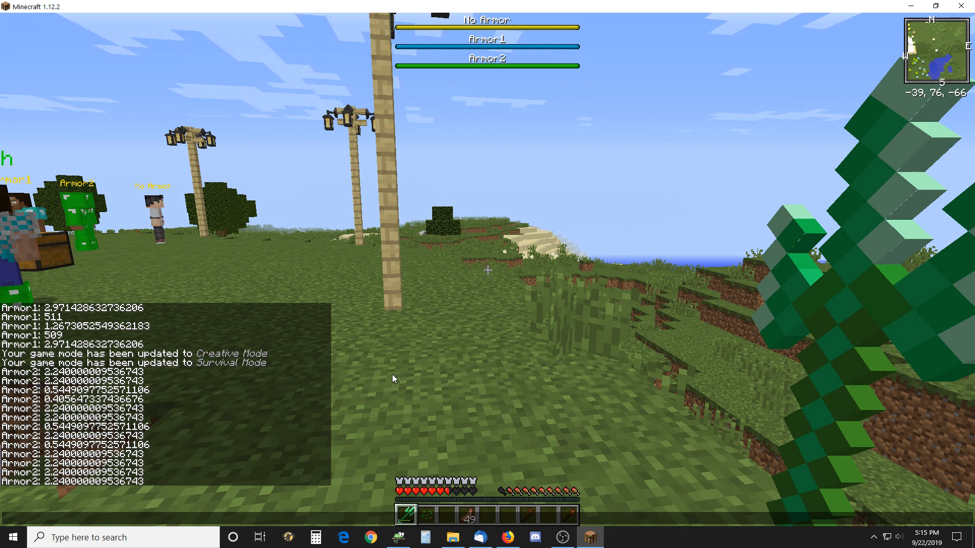
{"action": "mouse_move", "coordinate": [417, 408]}
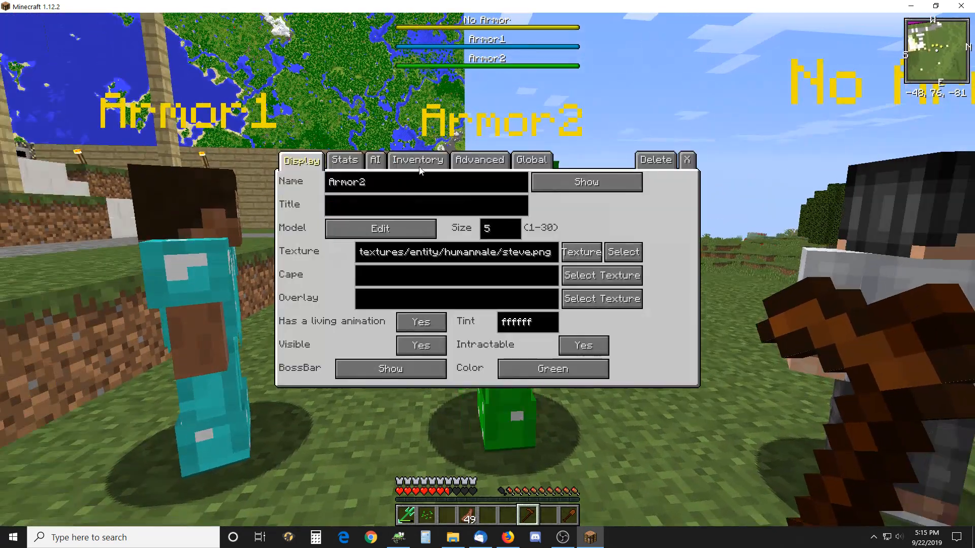
- Check Armor2's Full Emerald Helmet durability (226/385) in Inventory, then leave the NPC editor
{"action": "left_click", "coordinate": [417, 159]}
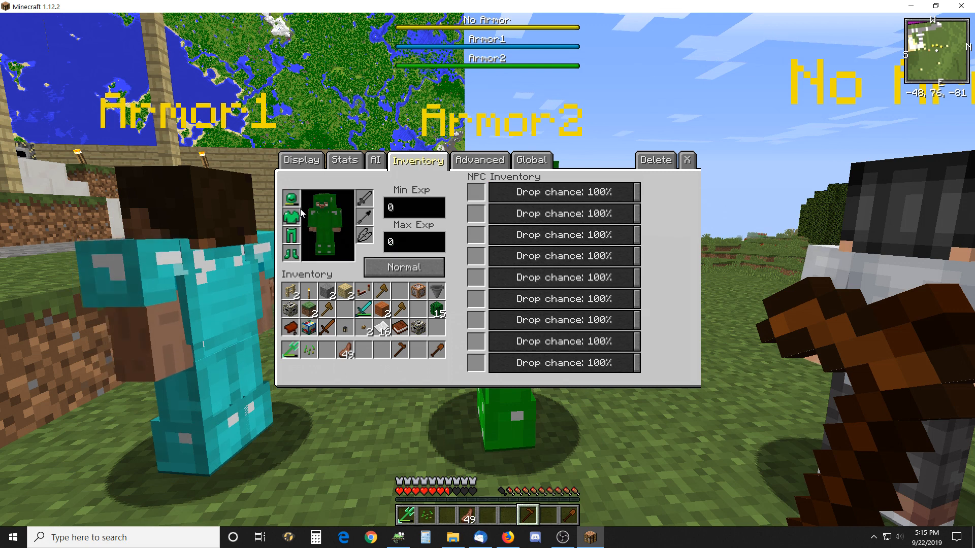
{"action": "mouse_move", "coordinate": [291, 199]}
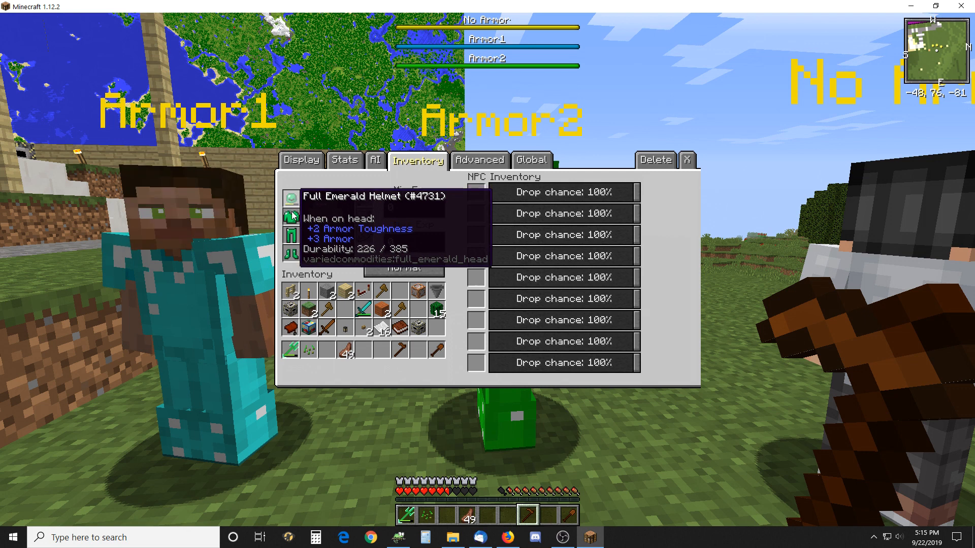
{"action": "mouse_move", "coordinate": [290, 222]}
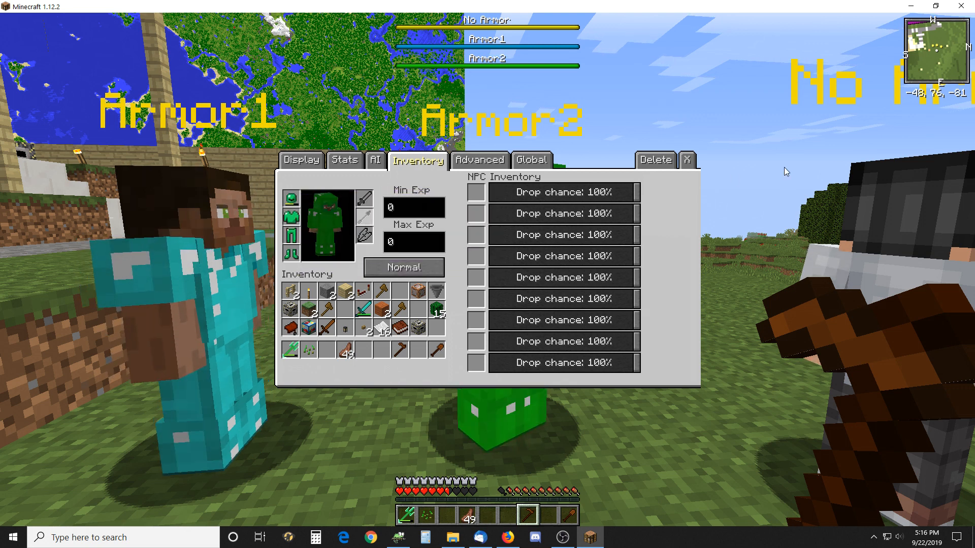
{"action": "left_click", "coordinate": [687, 159]}
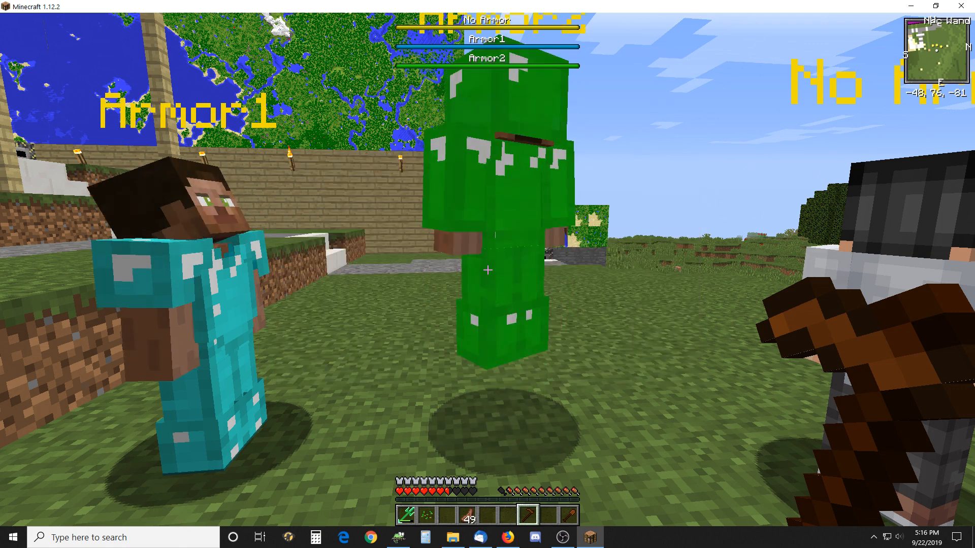